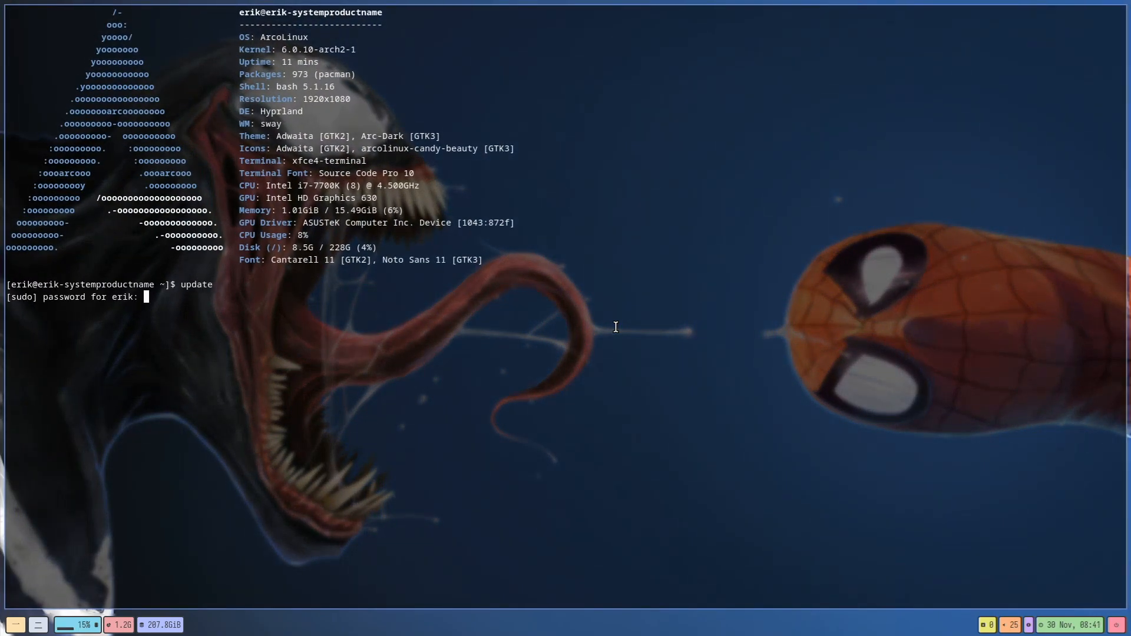
# Run the system update reporting nothing to do, then show ISO release v22.12.02 build info
pyautogui.press('Return')
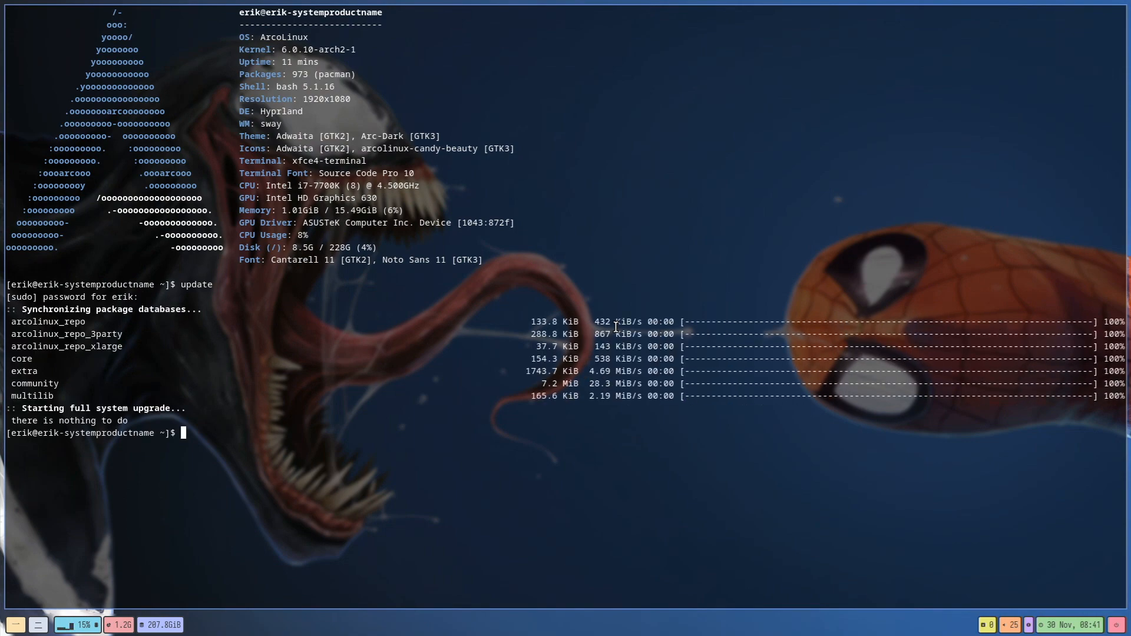
pyautogui.doubleClick(281, 111)
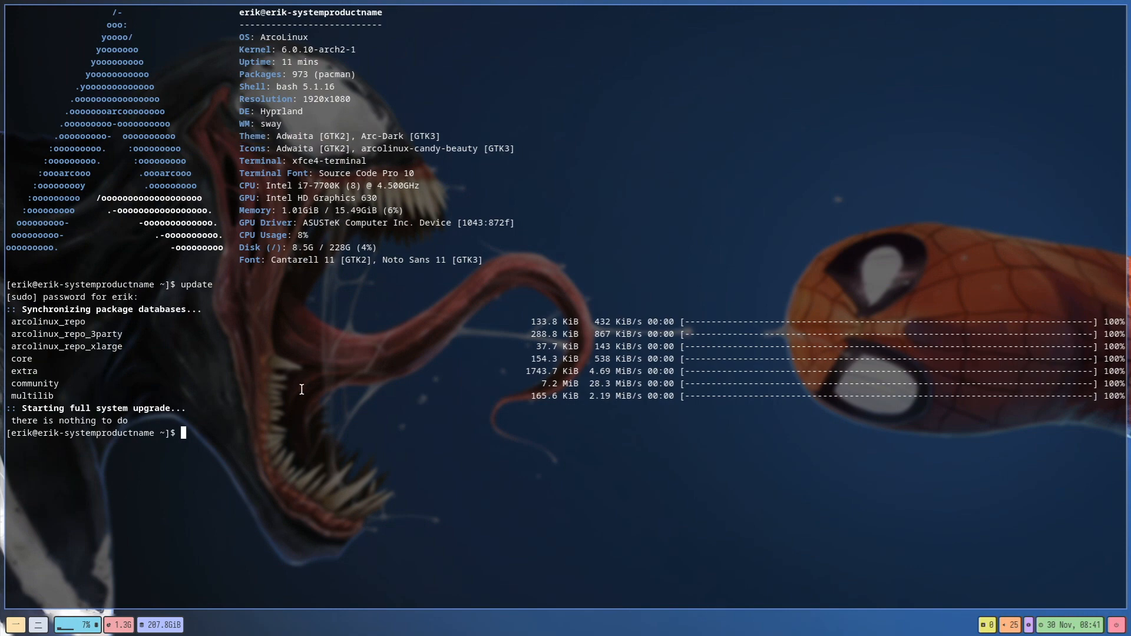
pyautogui.write('iso')
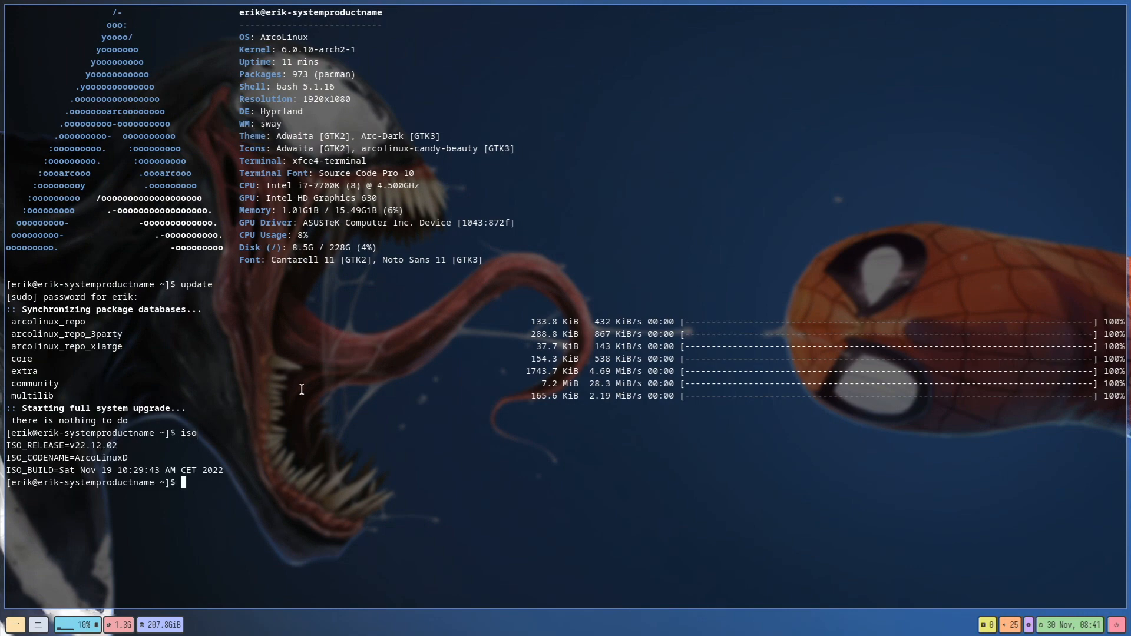